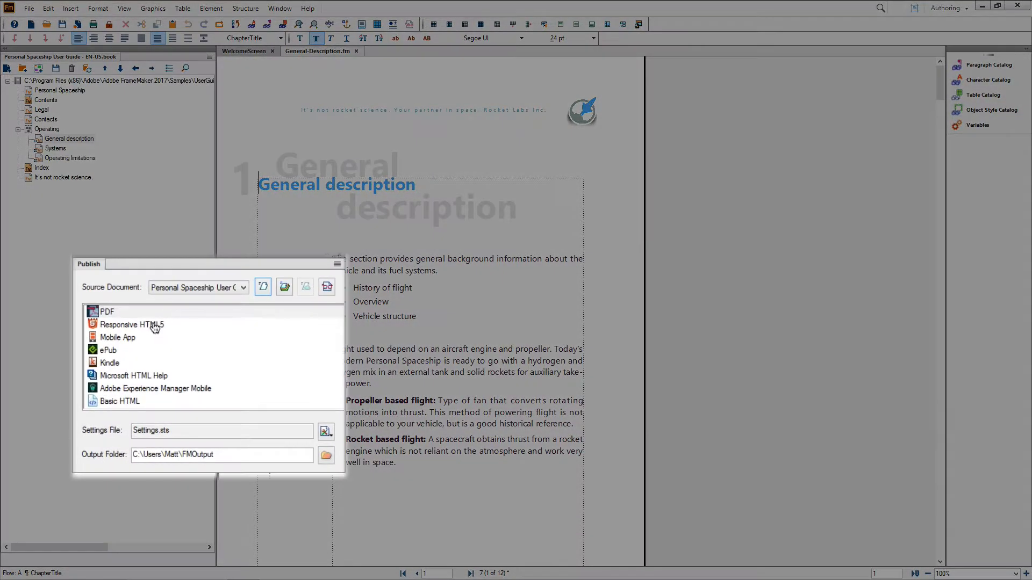
Select Responsive HTML5 output and open its settings file for editing
left_click(132, 325)
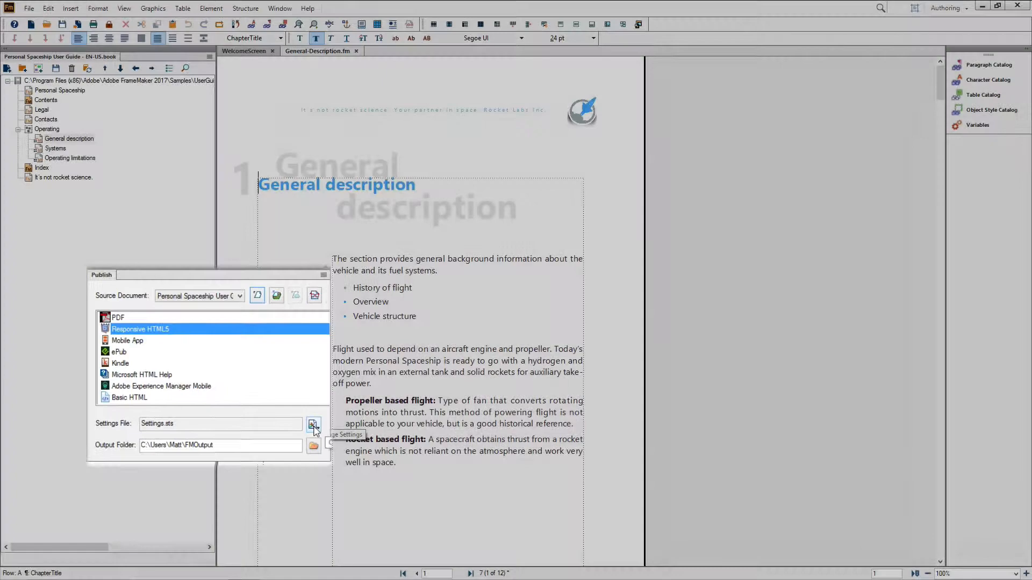
left_click(314, 425)
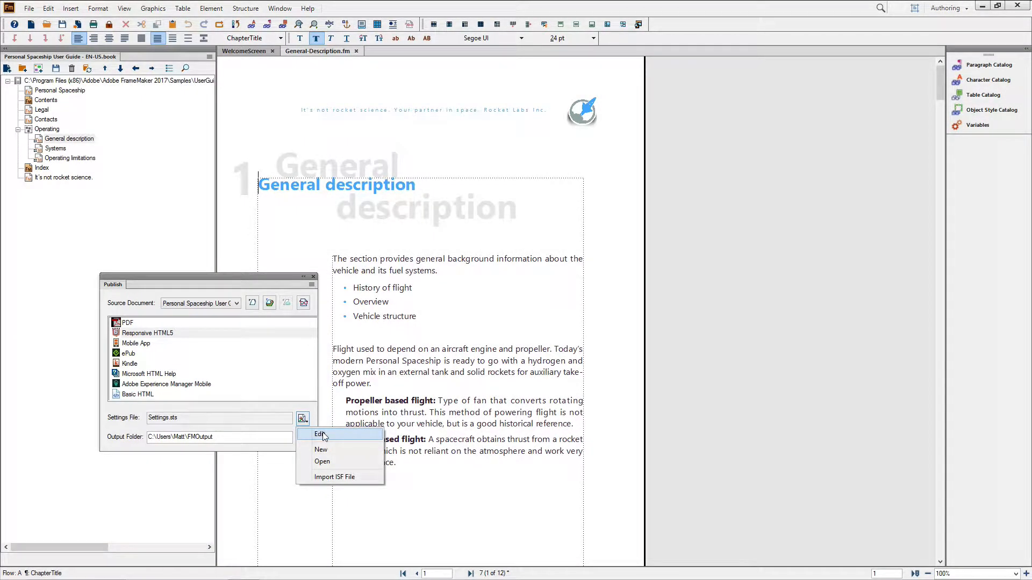
left_click(320, 433)
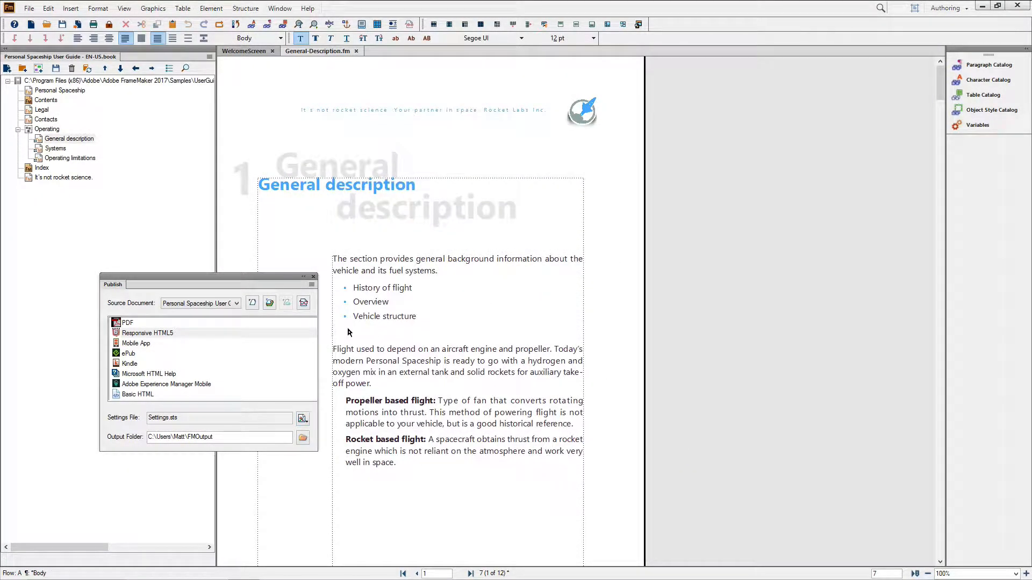
Publish the book as Responsive HTML5 and view the generated help output
left_click(147, 332)
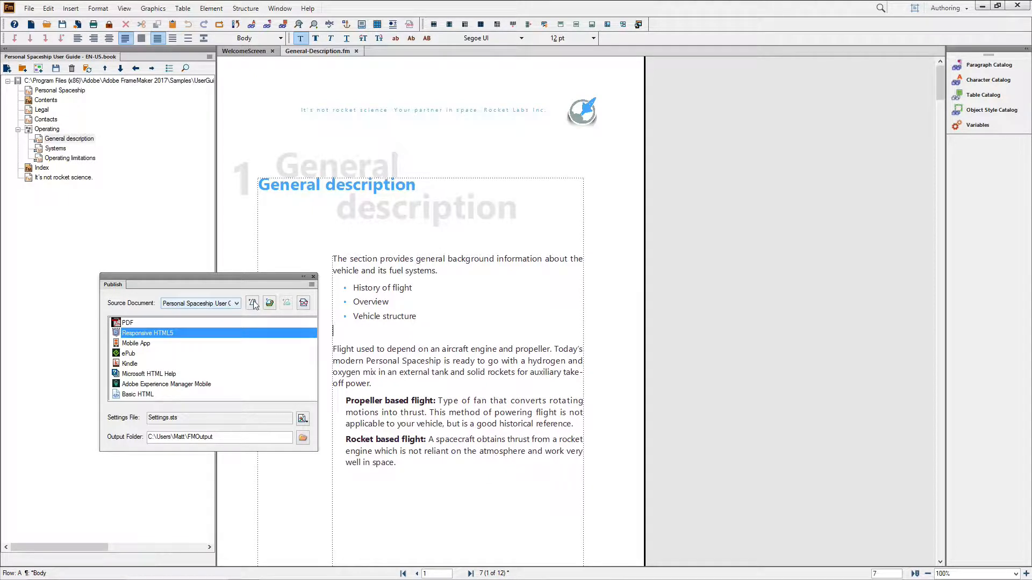
left_click(253, 303)
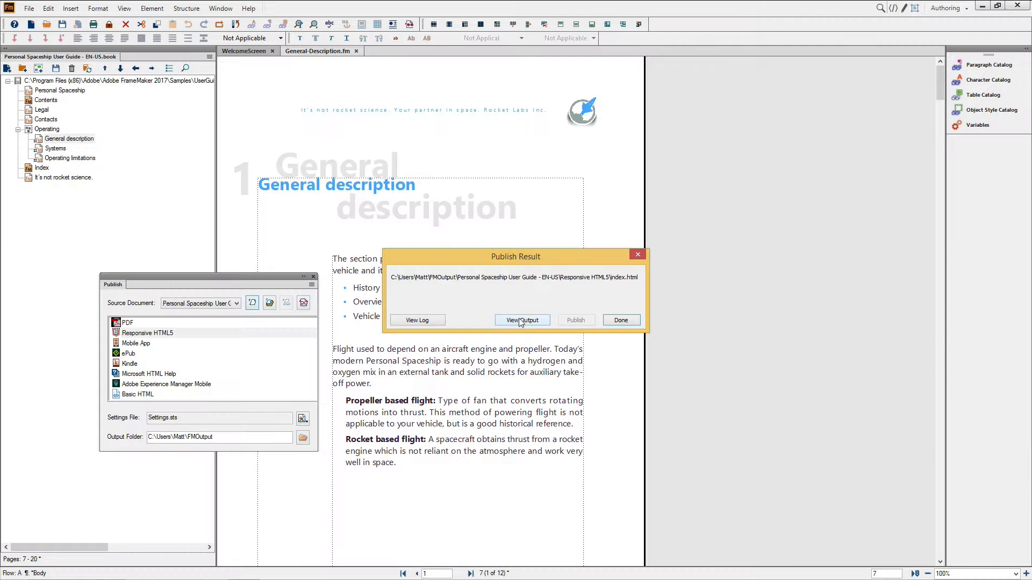
left_click(522, 320)
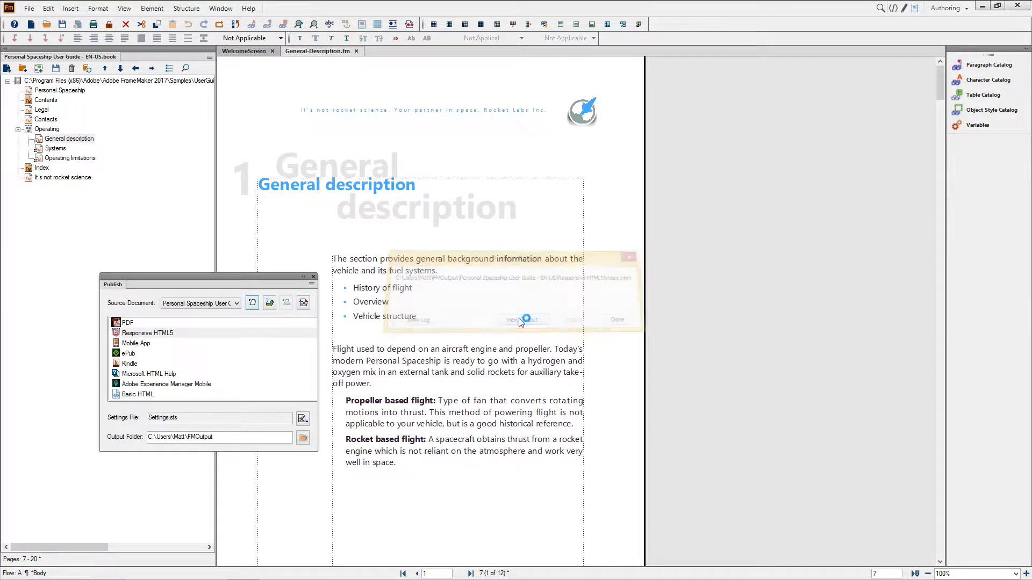
Search the help for 'landing gear assemblies' via the suggestion offered after typing 'ge'
left_click(524, 320)
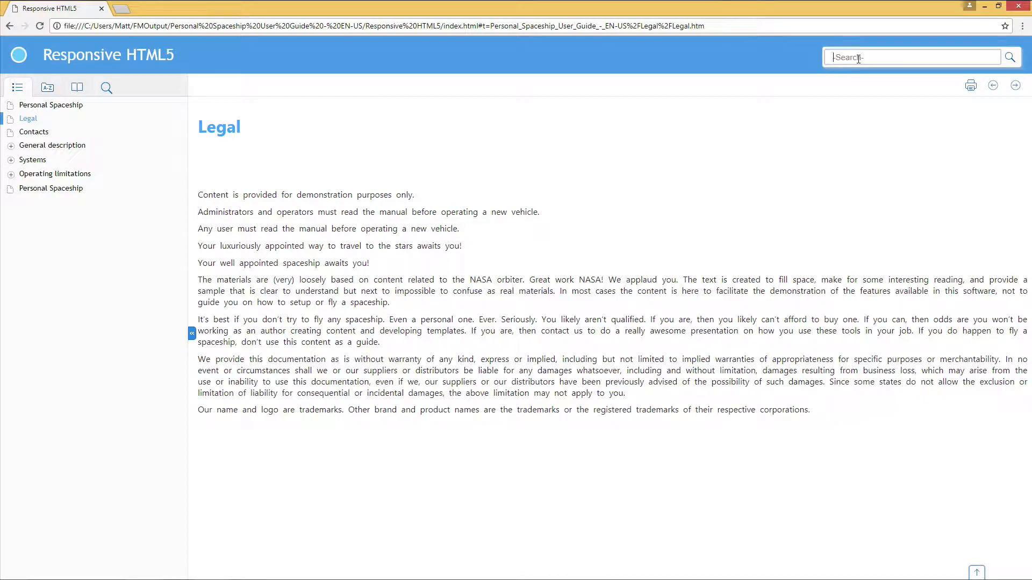
type("ge")
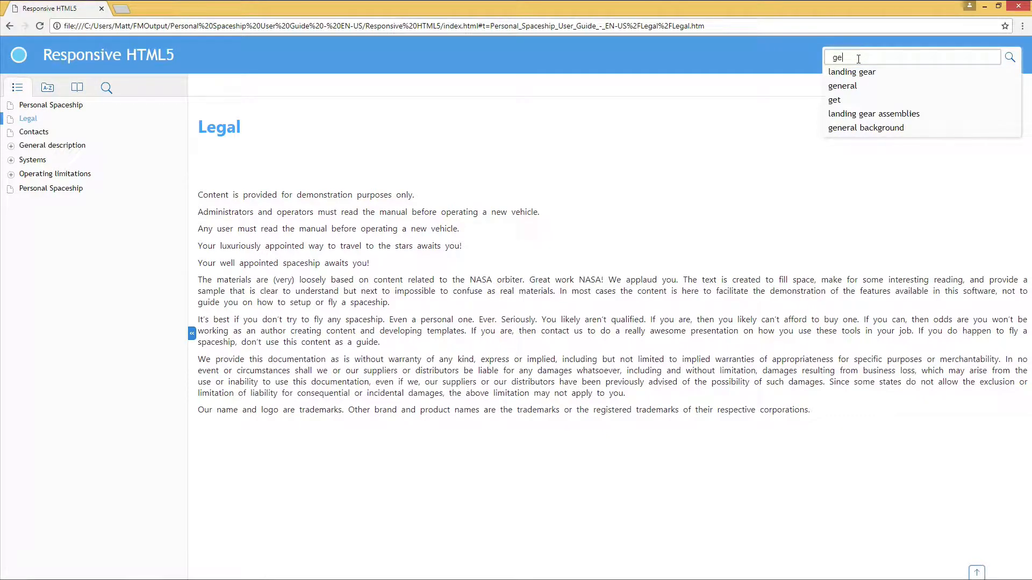
left_click(874, 113)
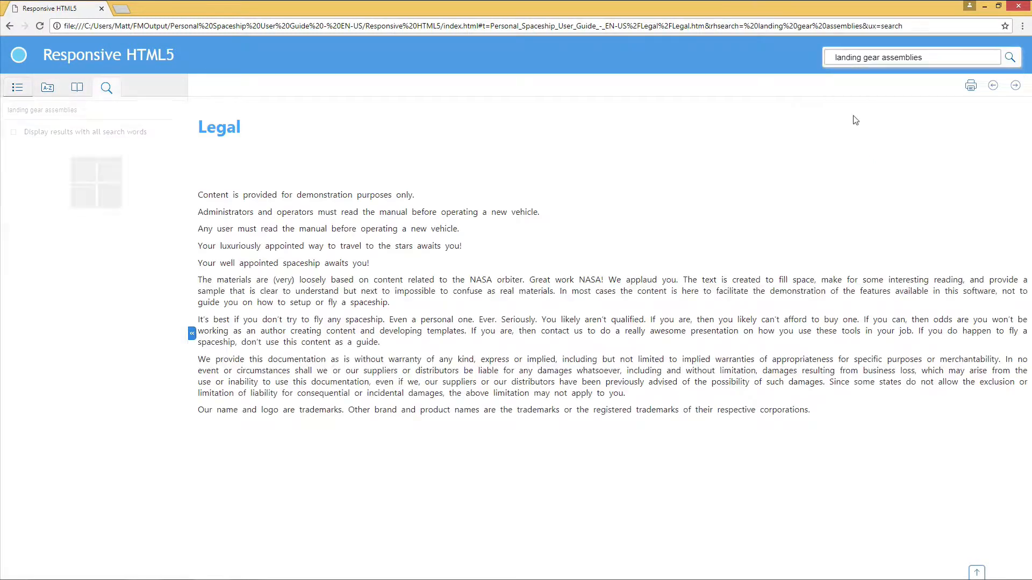
left_click(1009, 57)
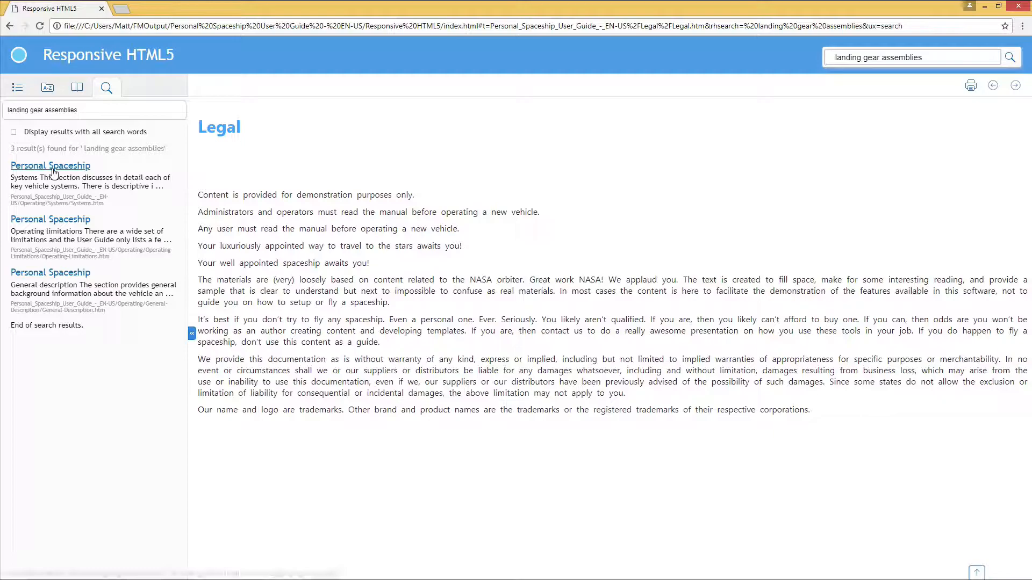
mouse_move(50, 272)
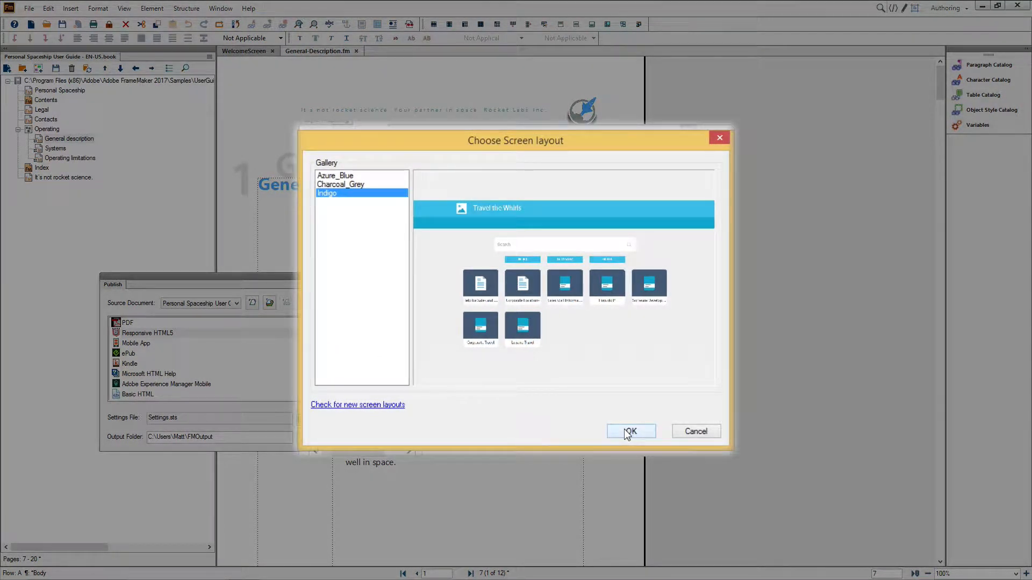
Open the General description topic, search for 'general', and show the index and glossary
left_click(630, 431)
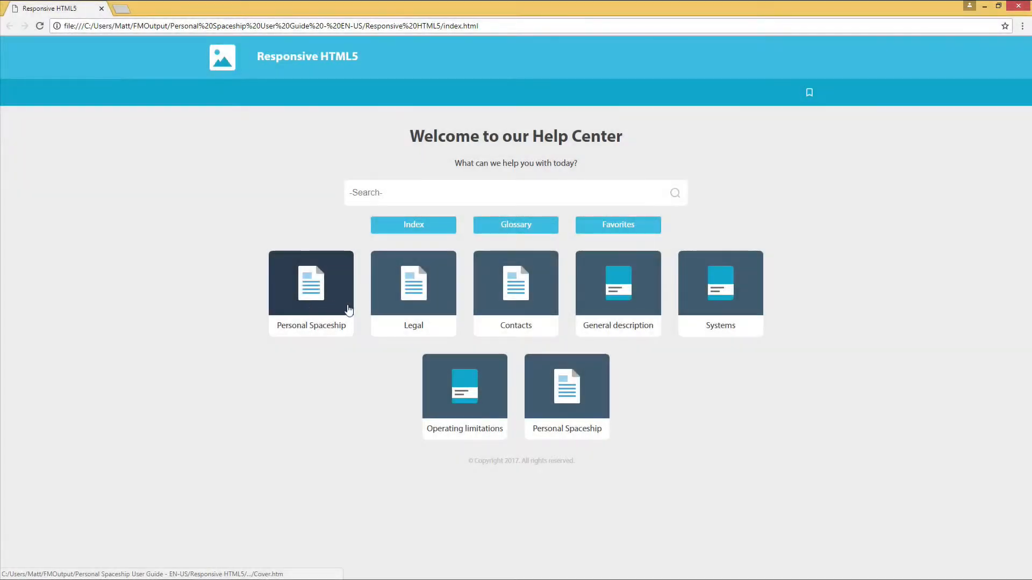
mouse_move(617, 289)
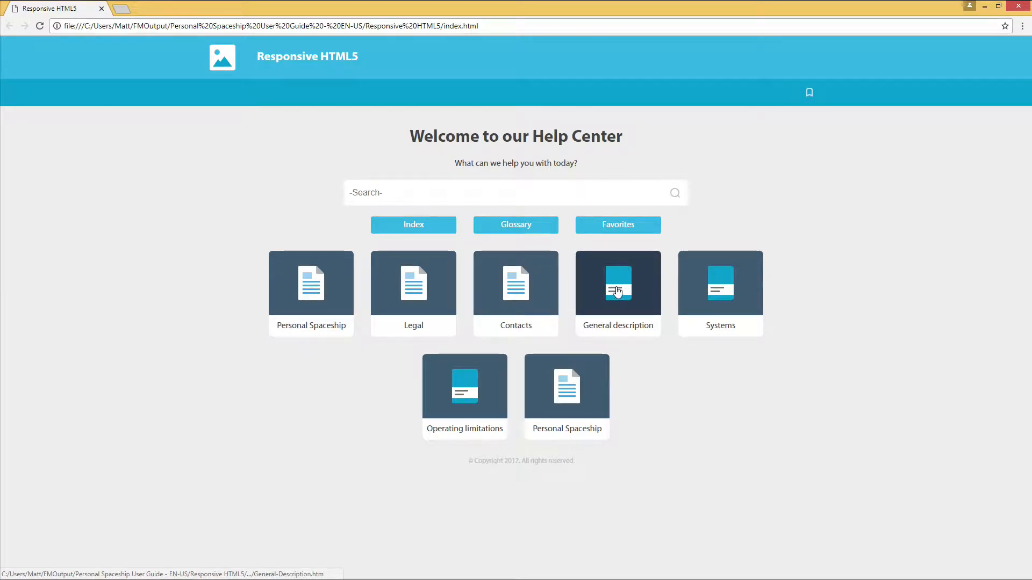
left_click(616, 293)
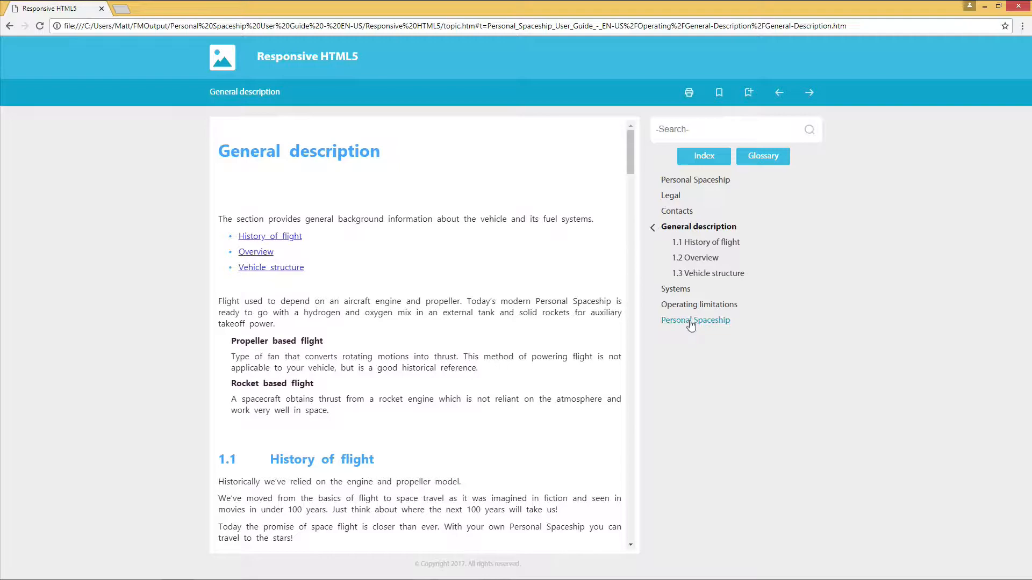
type("ge")
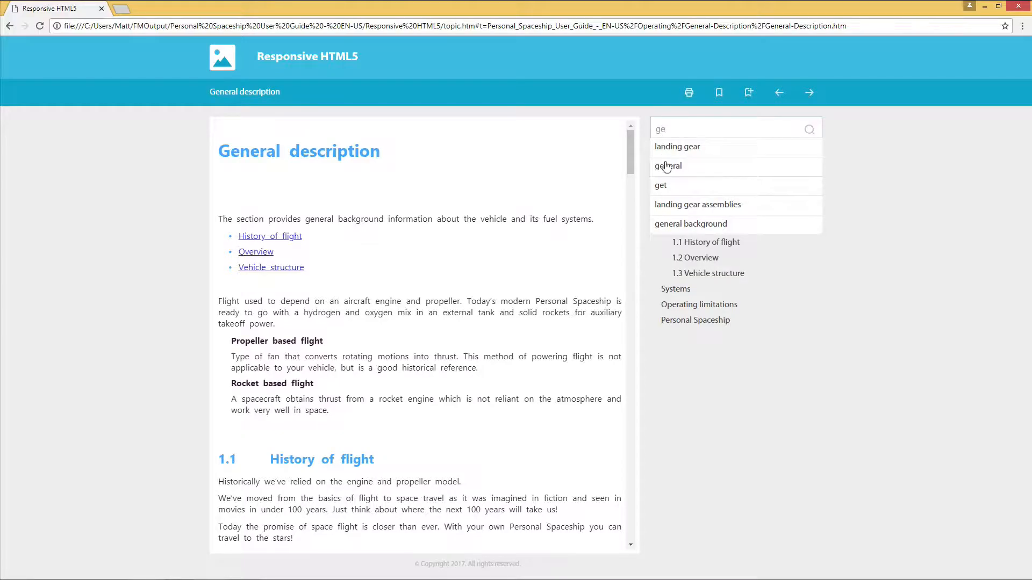
left_click(668, 166)
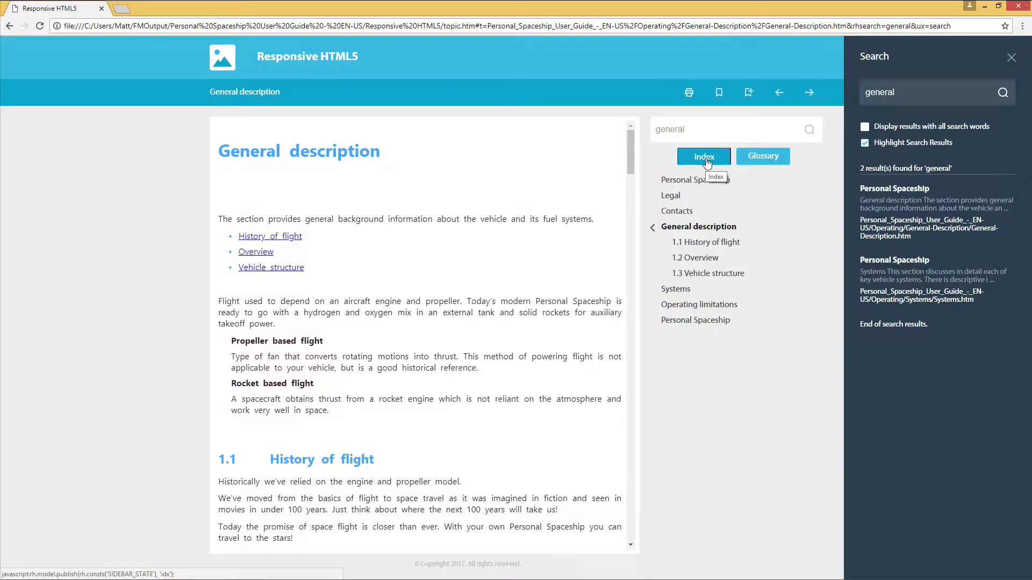
left_click(763, 156)
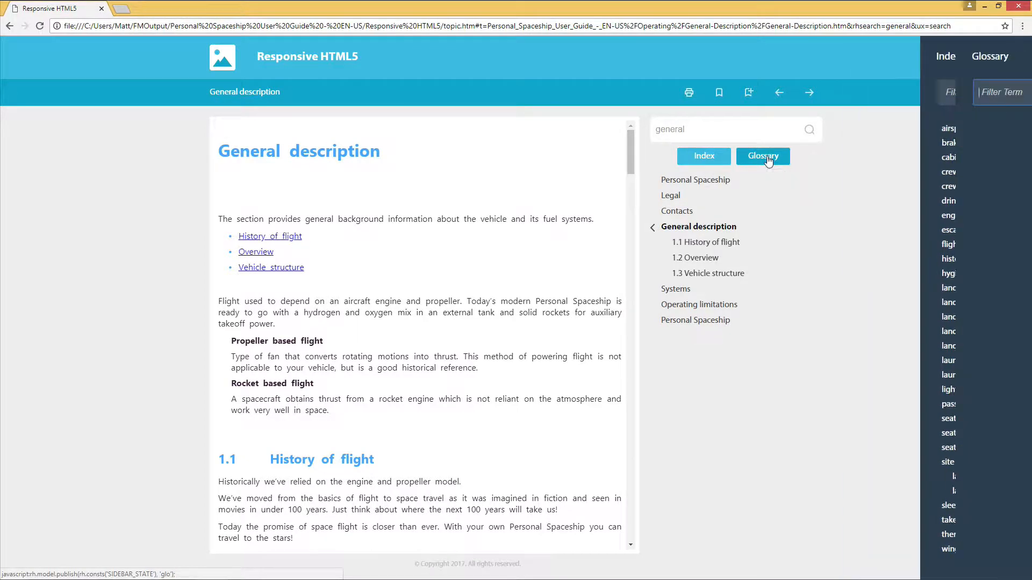
left_click(762, 156)
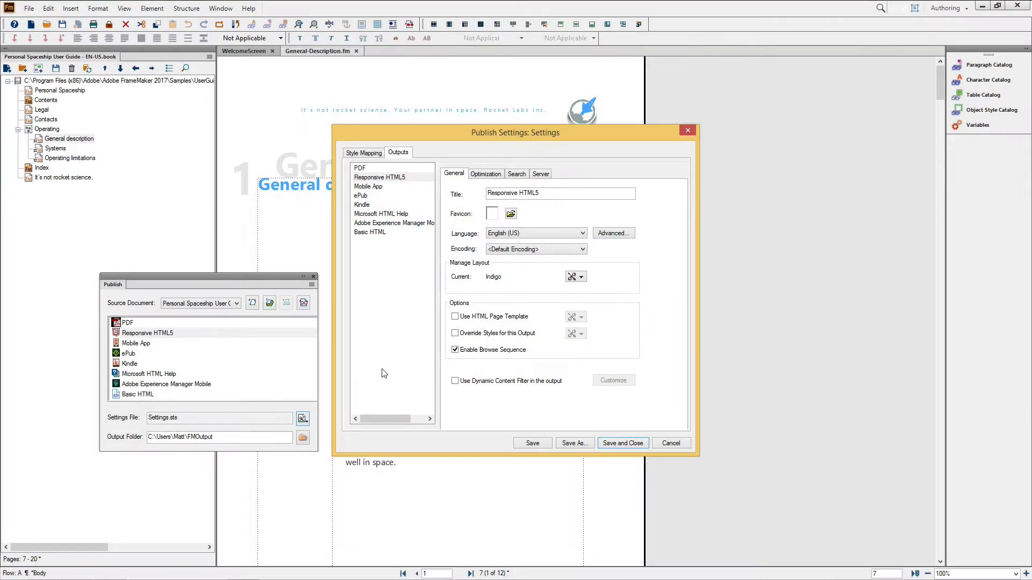
Set Show Glossary to false in the Indigo layout's basic settings and save it
left_click(582, 276)
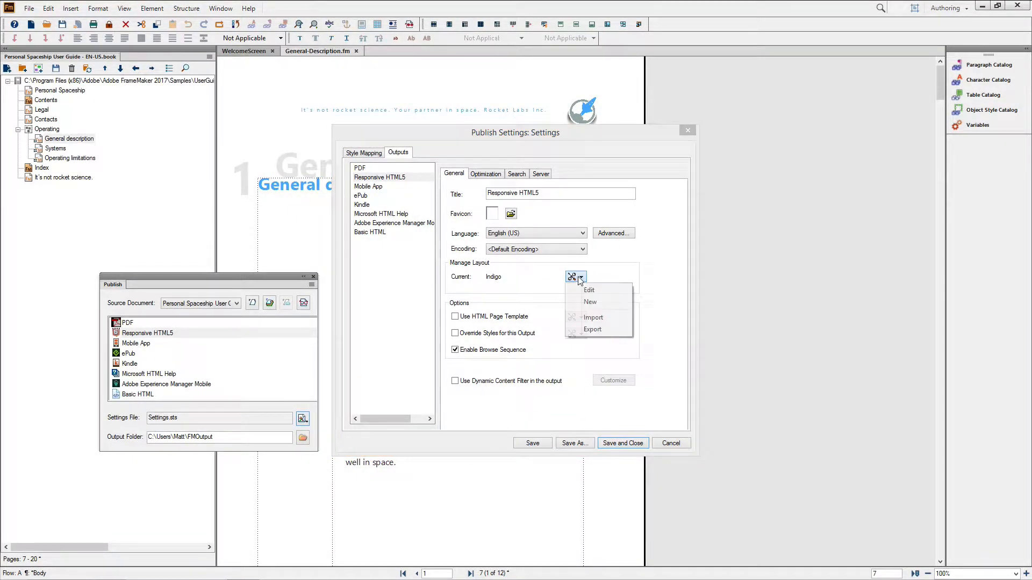
left_click(587, 290)
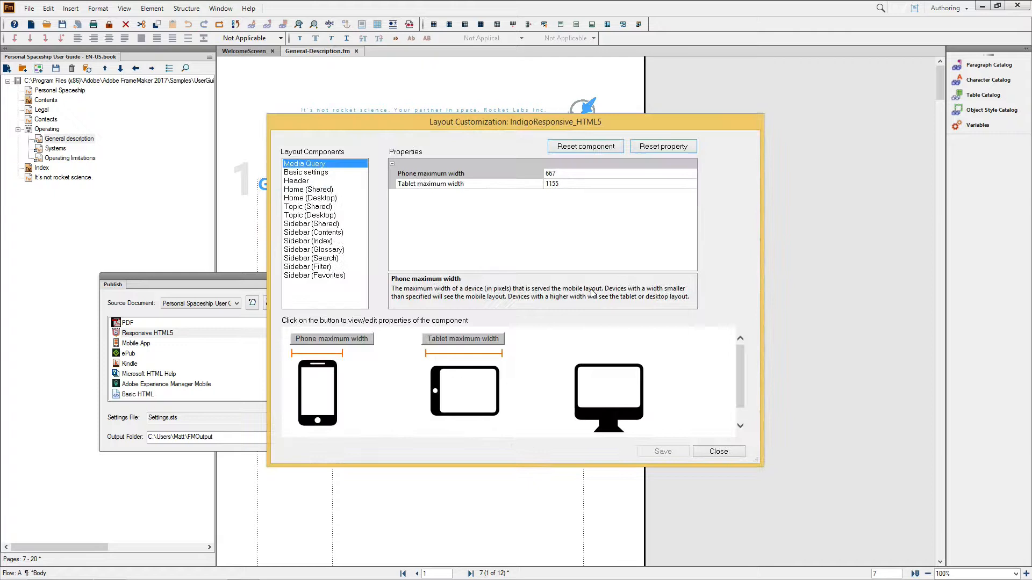
left_click(305, 172)
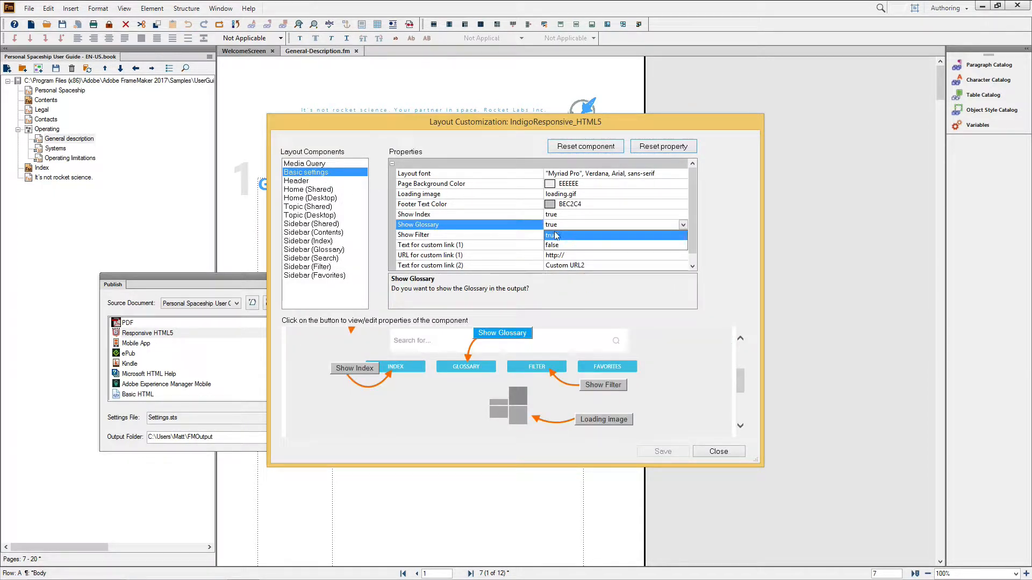
left_click(551, 234)
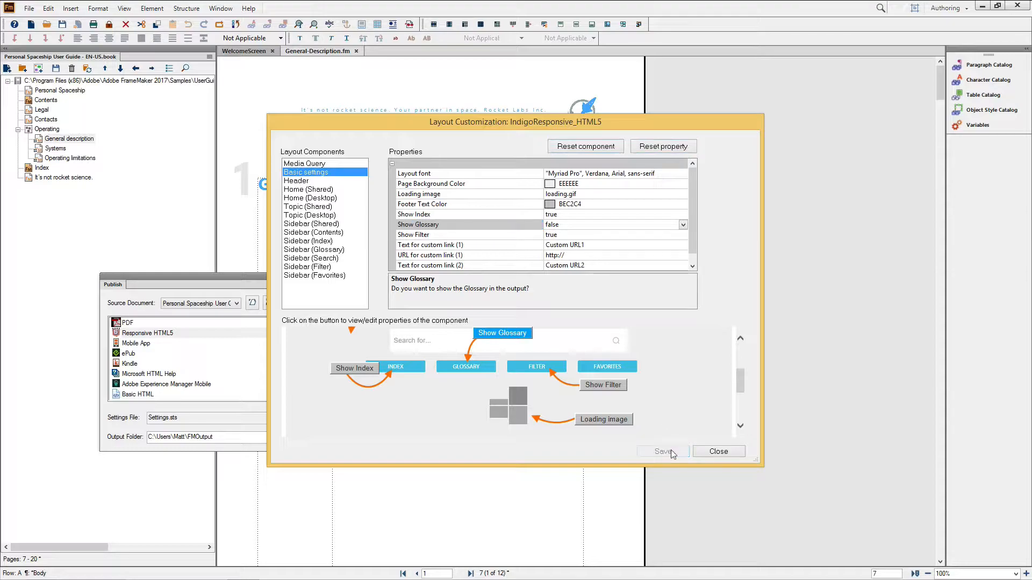
left_click(662, 452)
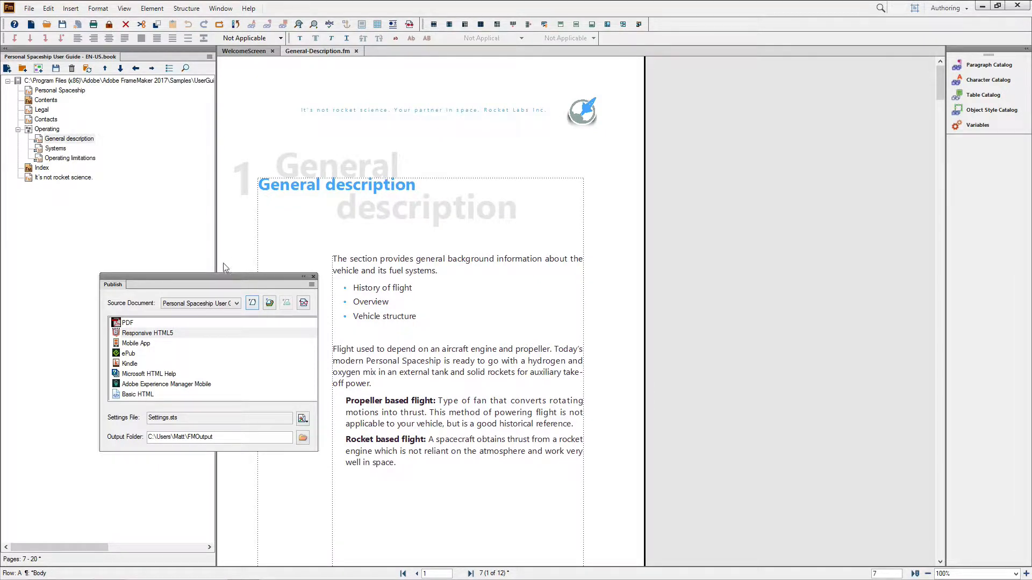
left_click(138, 394)
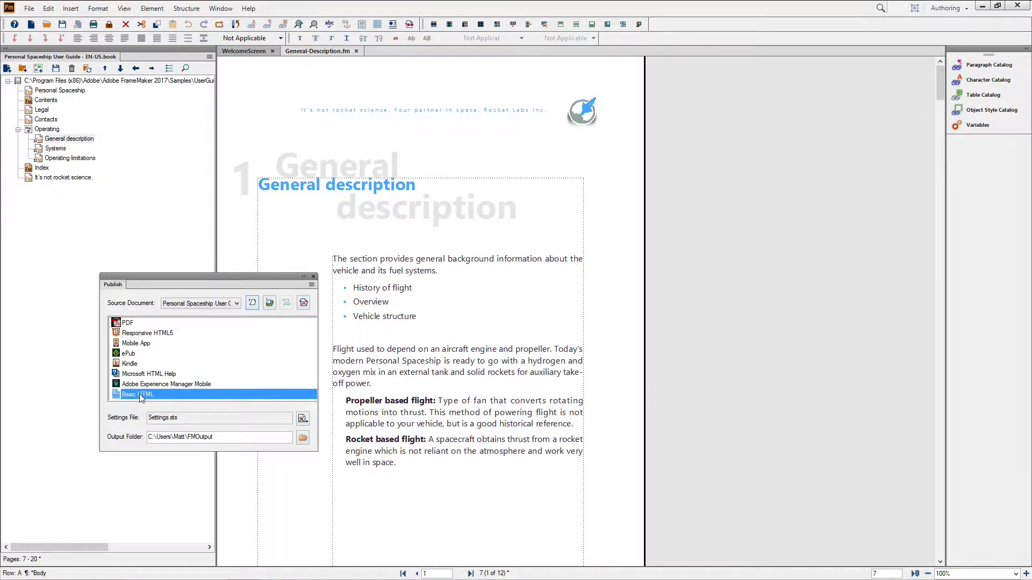